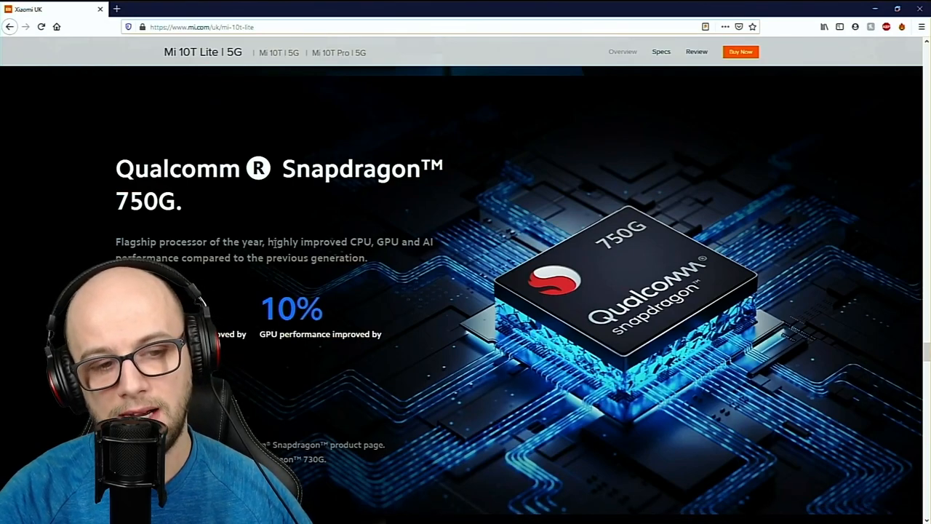
mouse_move(280, 212)
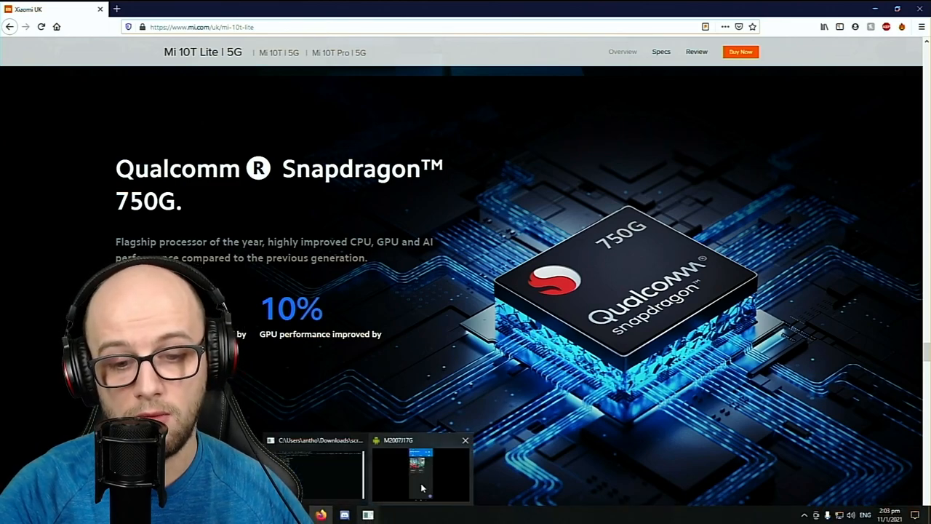
Step: Show the Wii games in the library and bring up the emulator's global settings menu
click(422, 473)
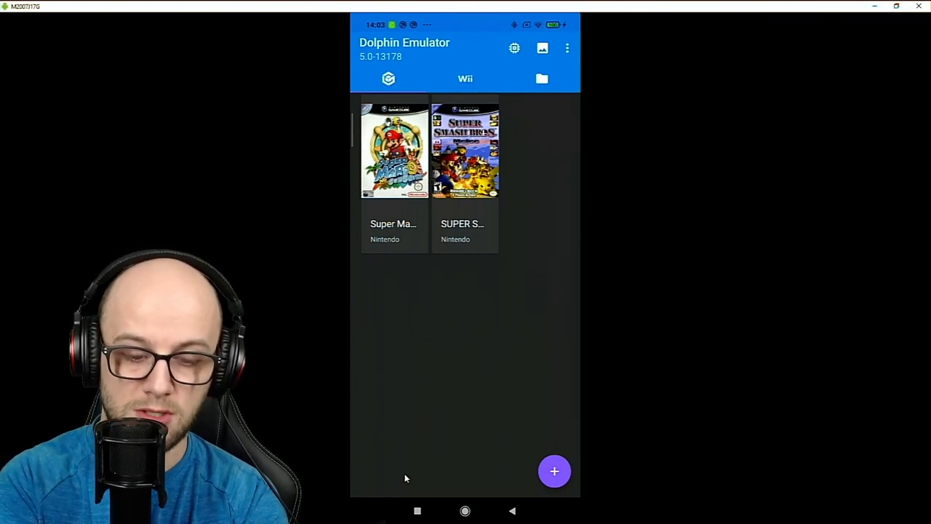
click(466, 79)
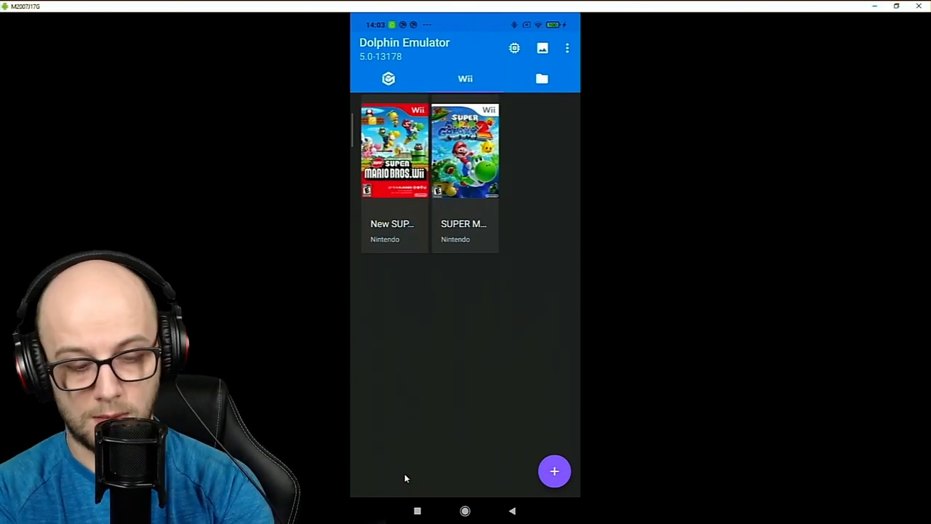
click(568, 48)
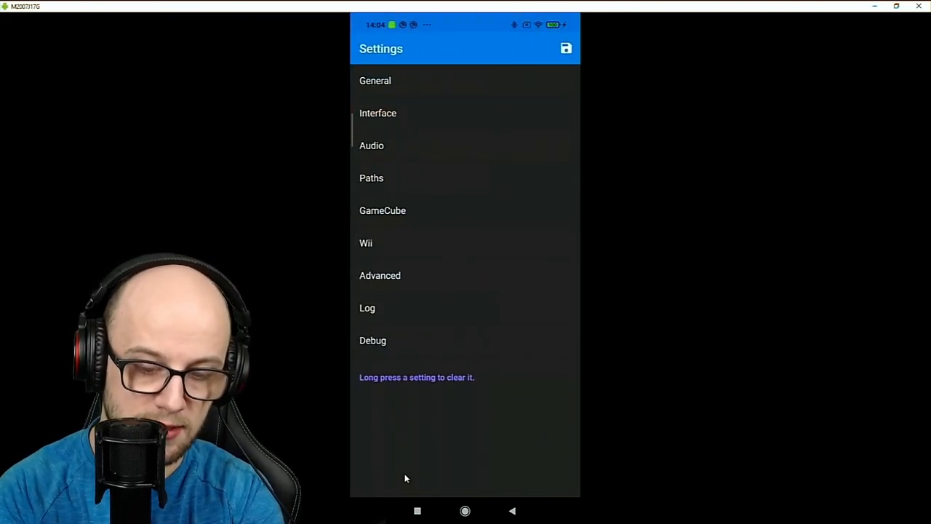
click(375, 80)
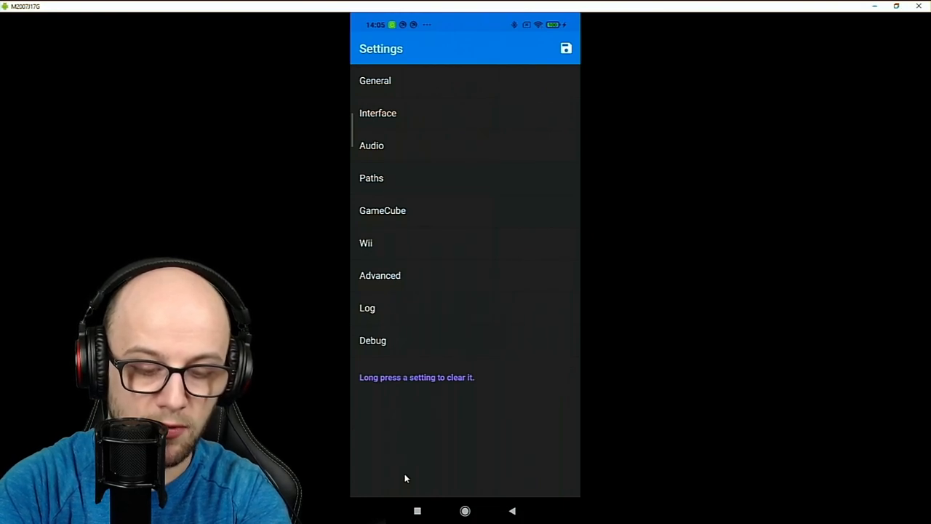
click(383, 210)
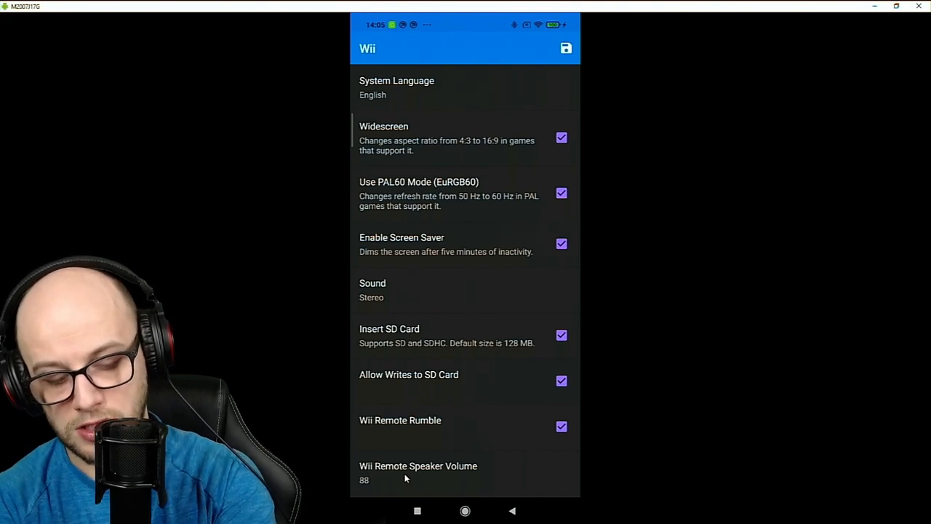
scroll(down, 3)
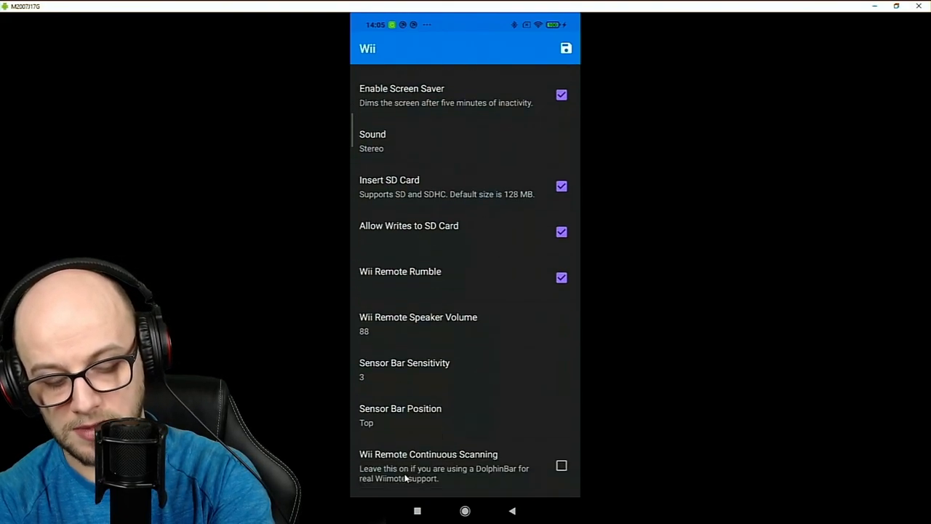
click(512, 509)
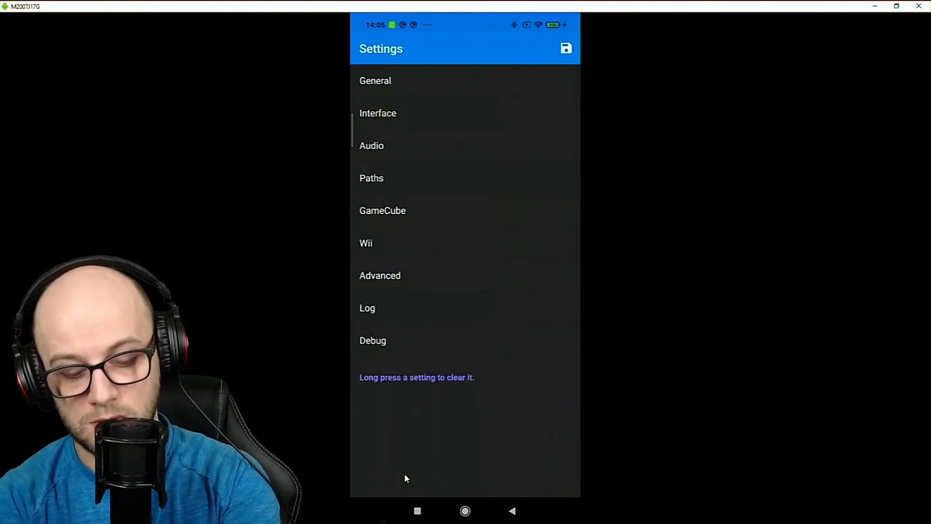
Step: Return to the library and bring up the per-game GFX Settings for SMNE01
click(513, 509)
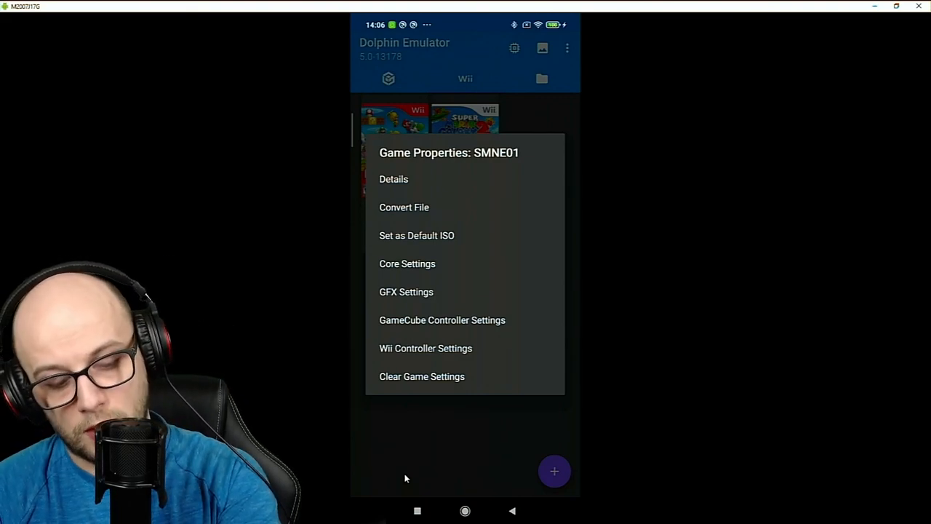
click(408, 263)
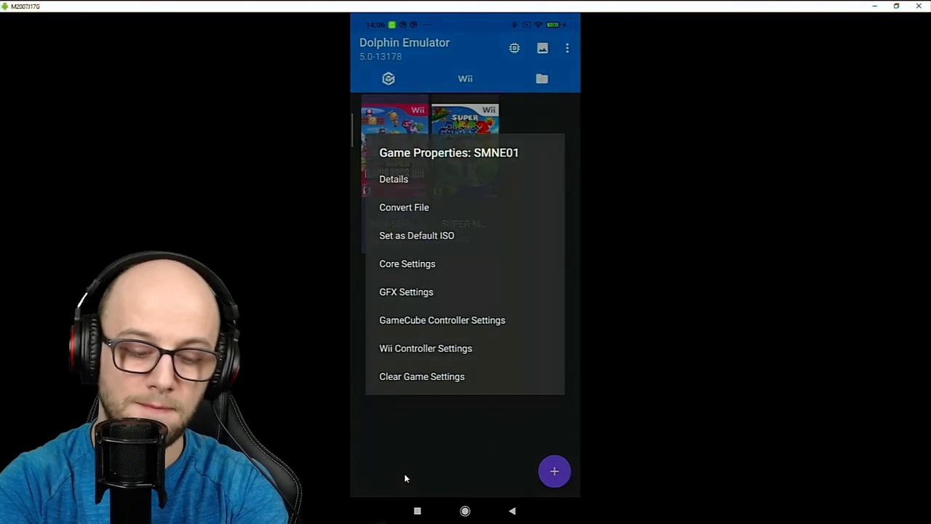
click(406, 291)
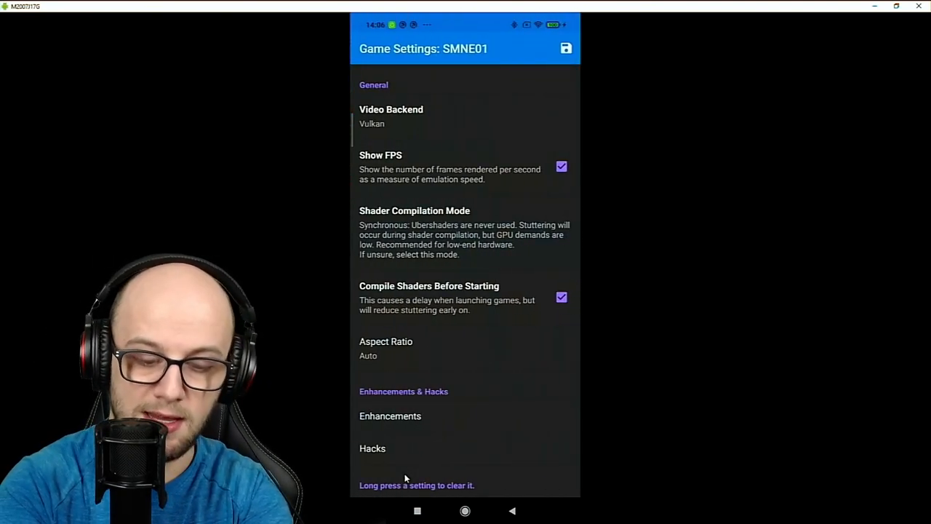
Step: Show the Shader Compilation Mode choices for SMNE01, currently Synchronous
click(390, 117)
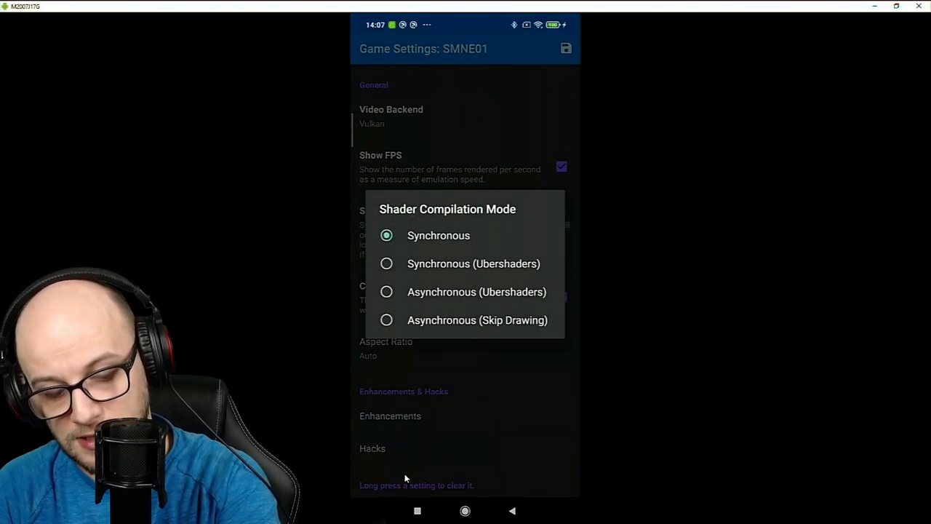
Step: Switch SMNE01's shader compilation to Synchronous (Ubershaders) and show its Enhancements options
click(439, 236)
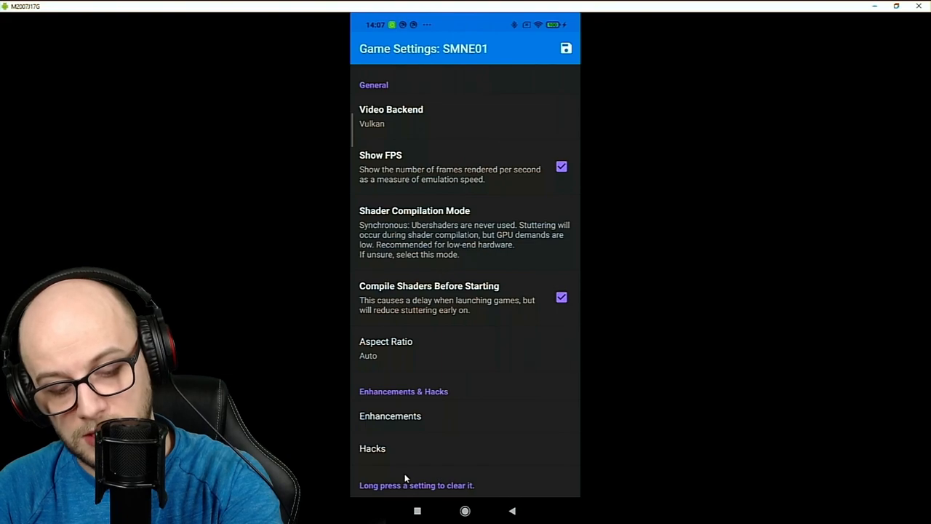
click(413, 233)
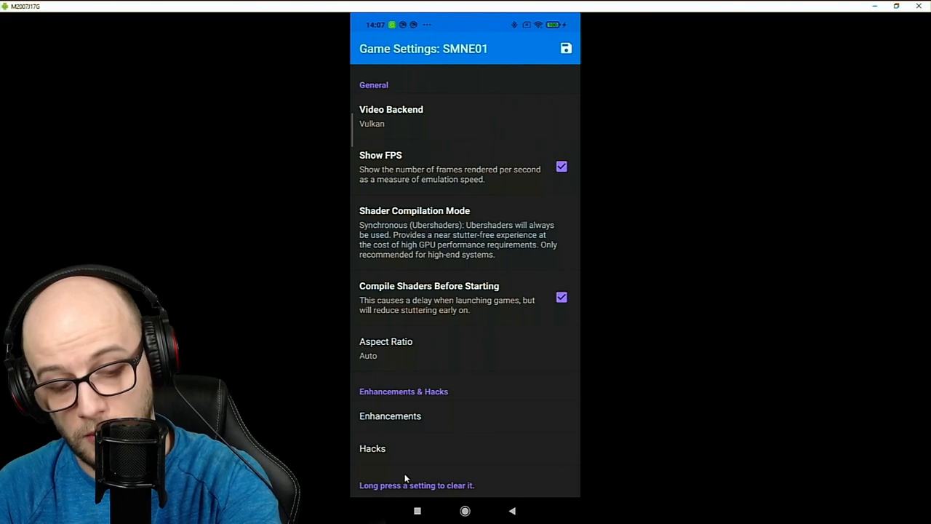
click(414, 233)
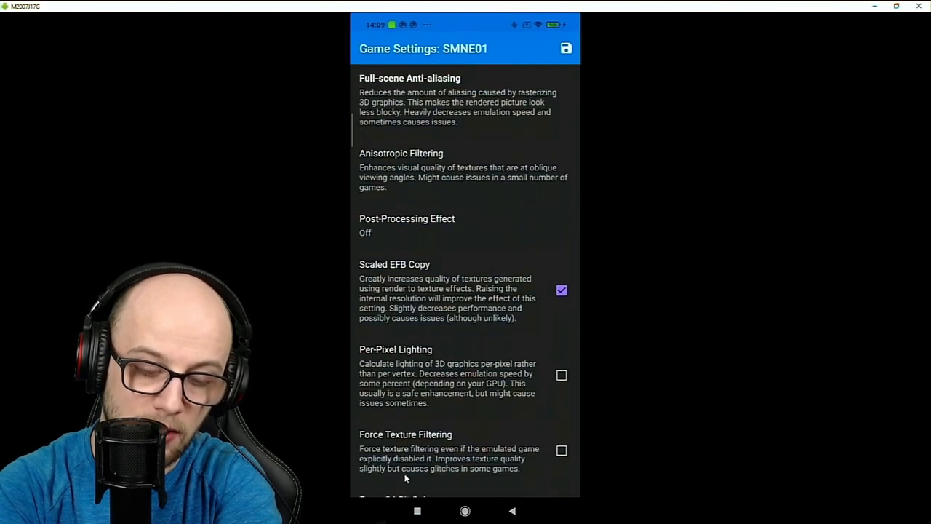
Step: Return to the library and launch Super Mario Sunshine to its file-select screen
scroll(down, 3)
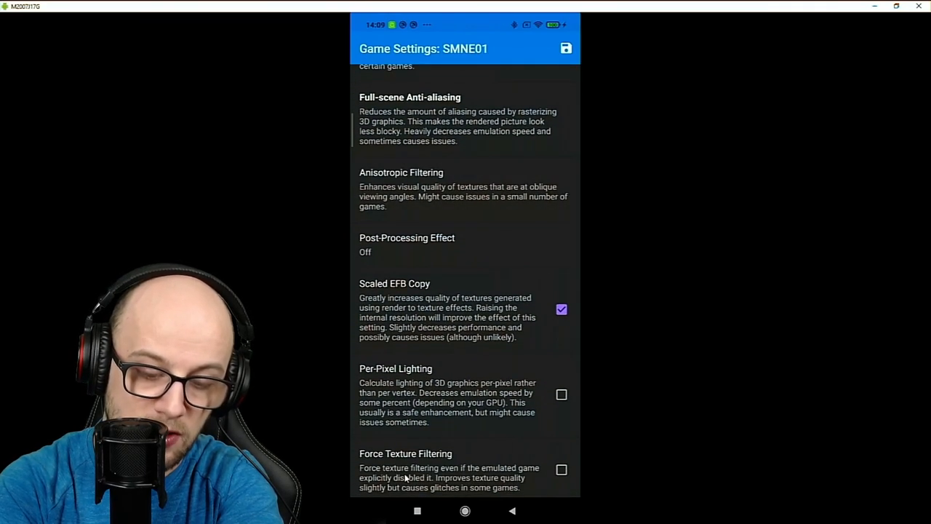
click(566, 48)
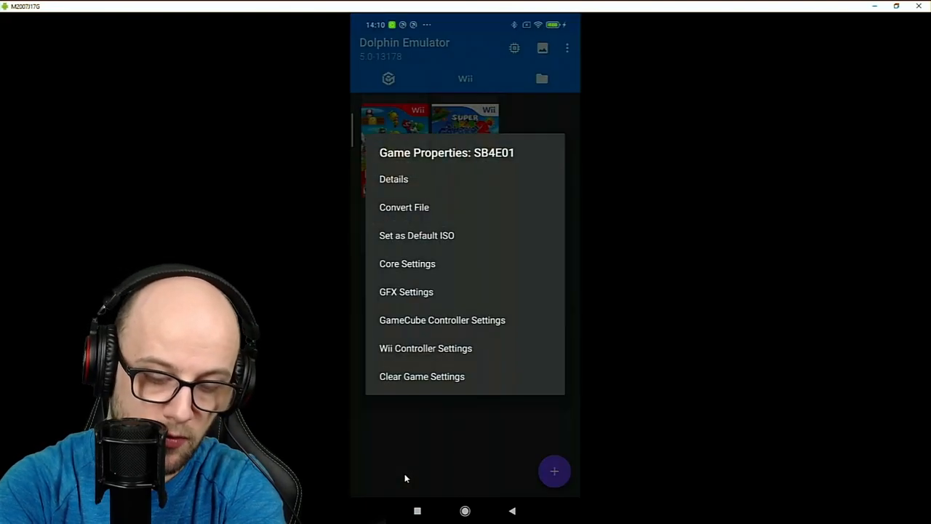
click(406, 291)
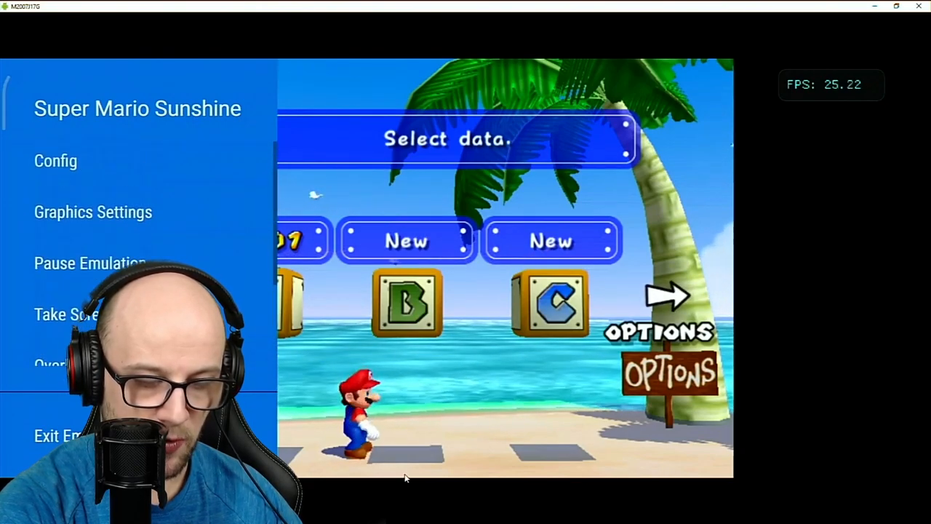
Step: Set the running game's Aspect Ratio to Force 16:9 in Graphics Settings
click(93, 212)
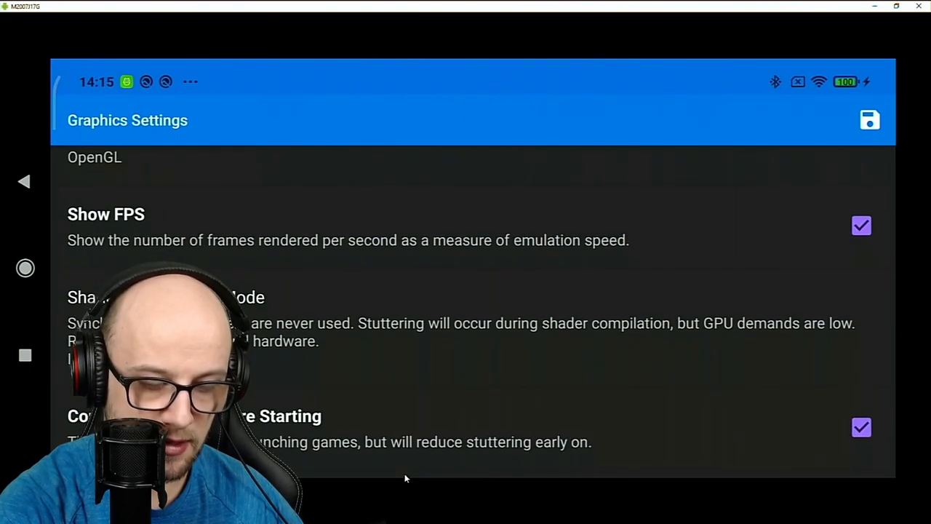
scroll(down, 3)
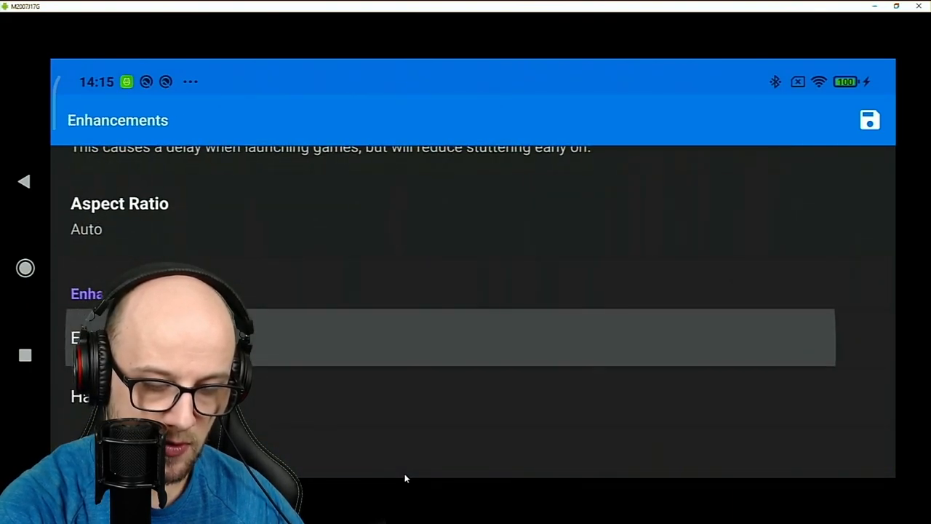
scroll(down, 3)
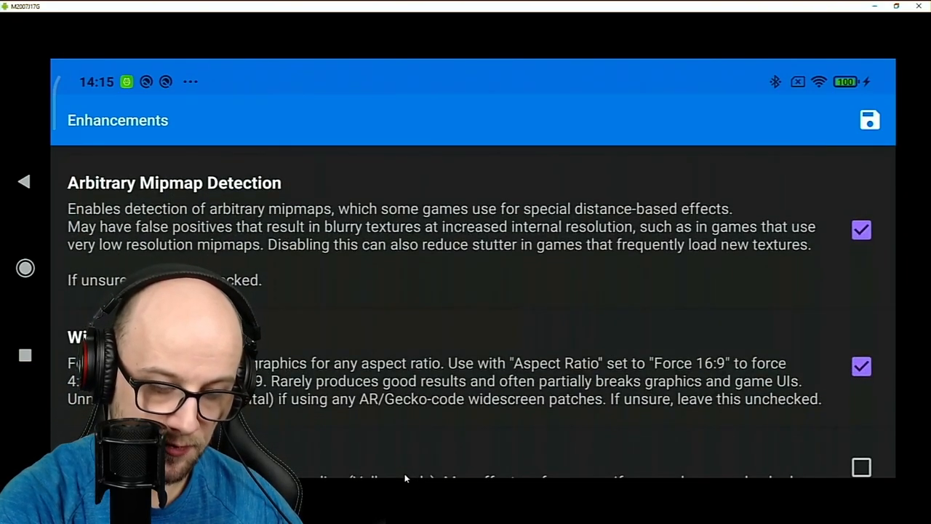
click(861, 367)
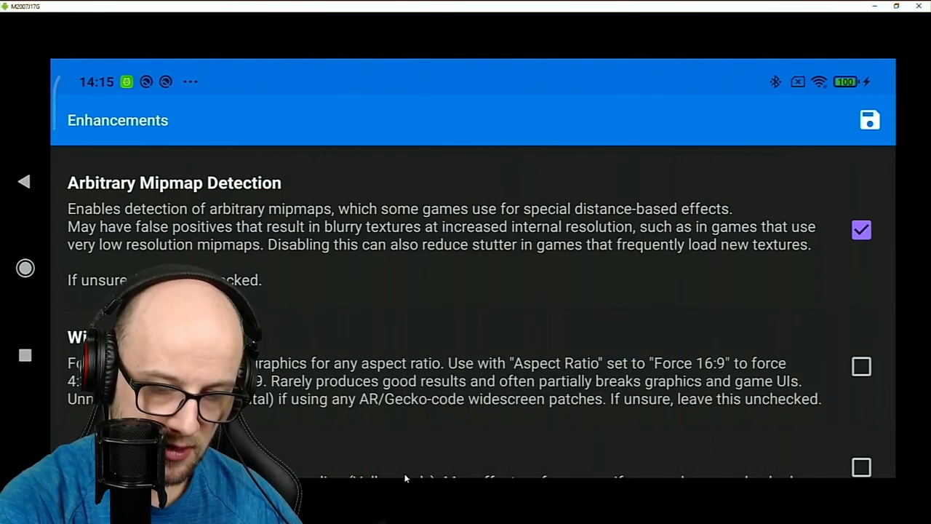
click(870, 119)
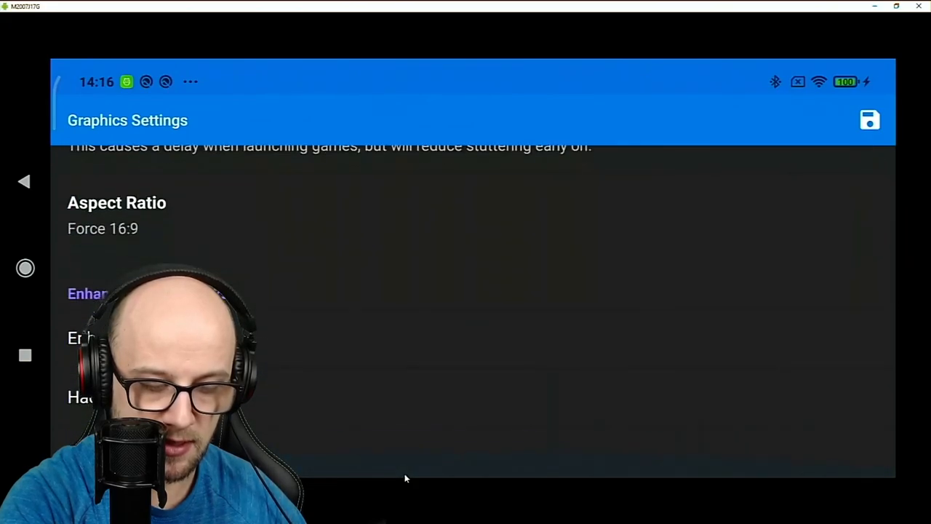
Step: Enable Per-Pixel Lighting in Enhancements, keeping Scaled EFB Copy on
scroll(up, 3)
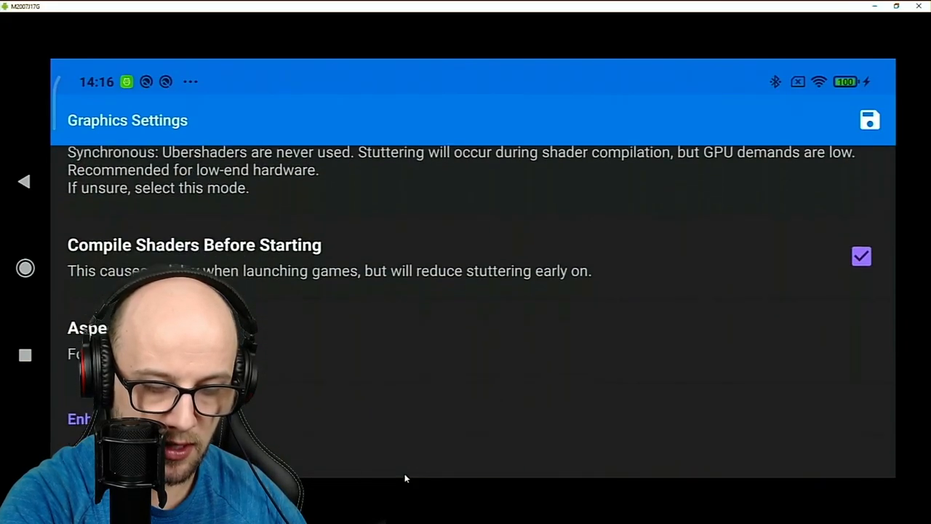
scroll(down, 3)
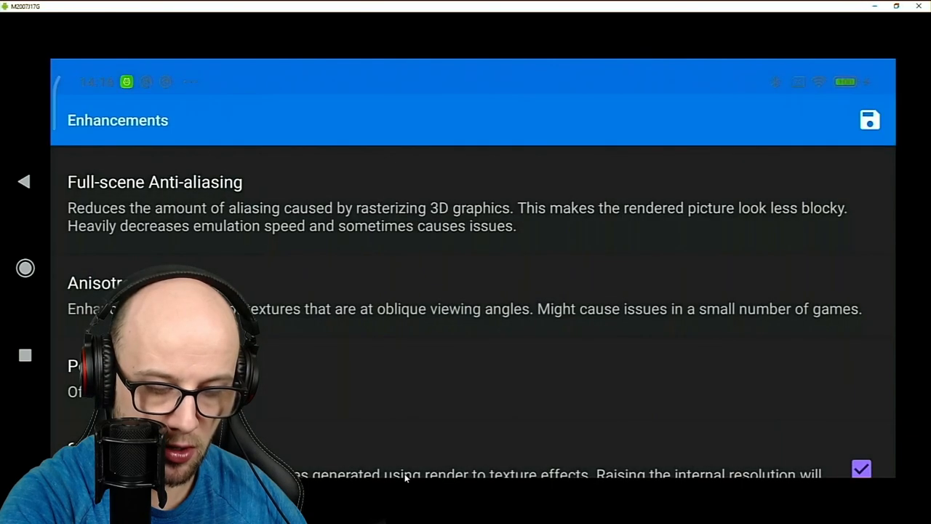
scroll(down, 3)
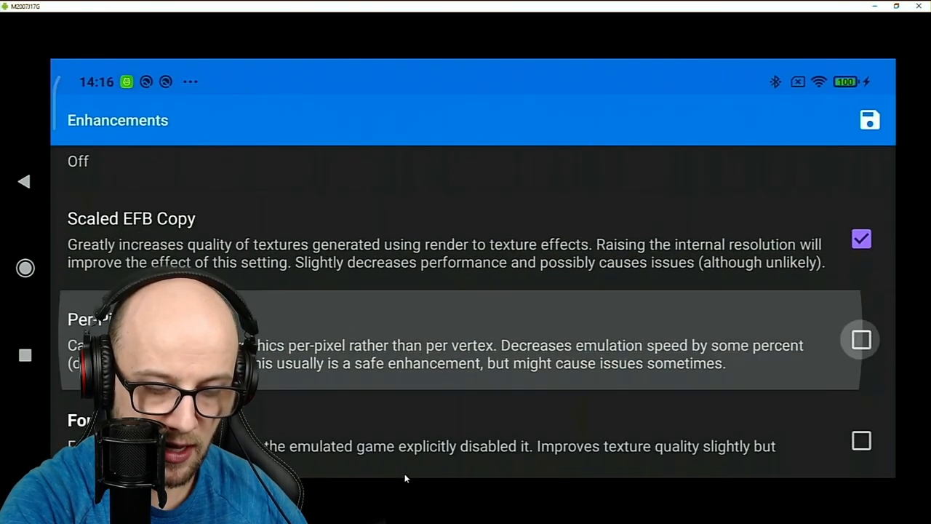
click(862, 341)
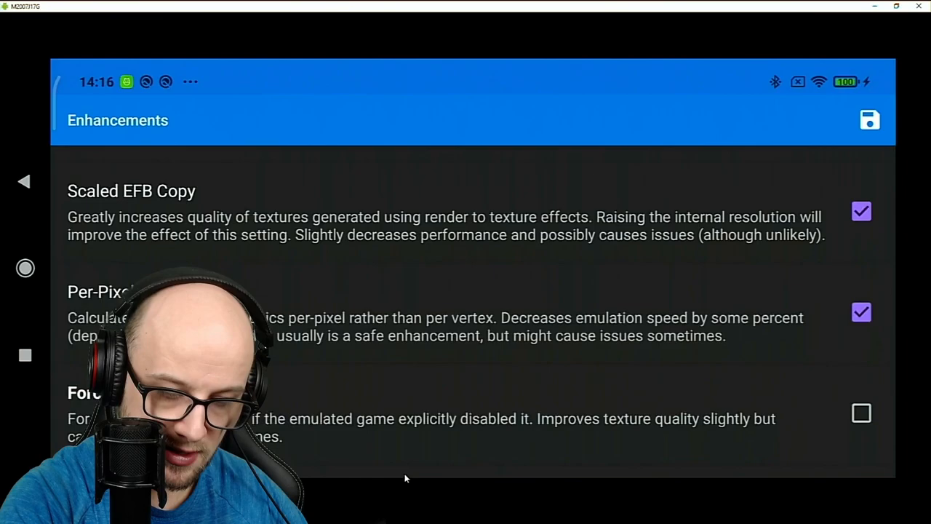
scroll(down, 3)
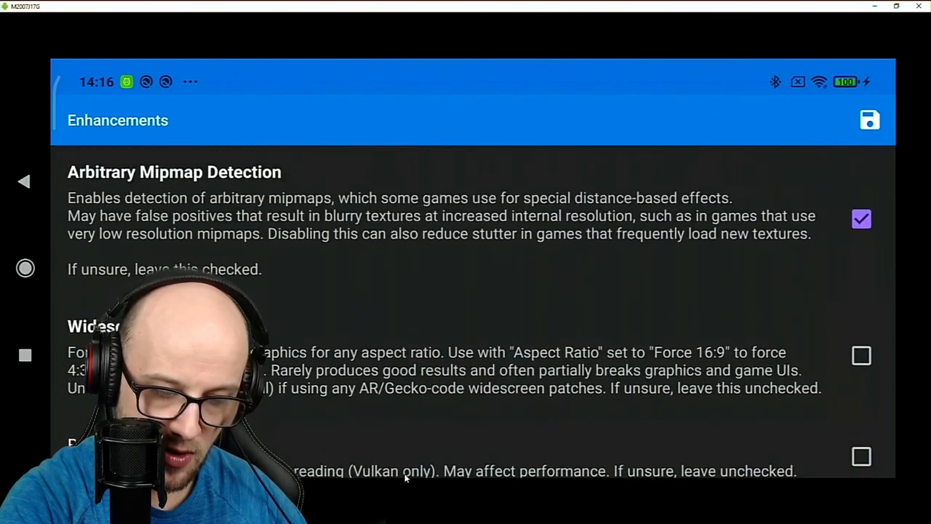
scroll(down, 3)
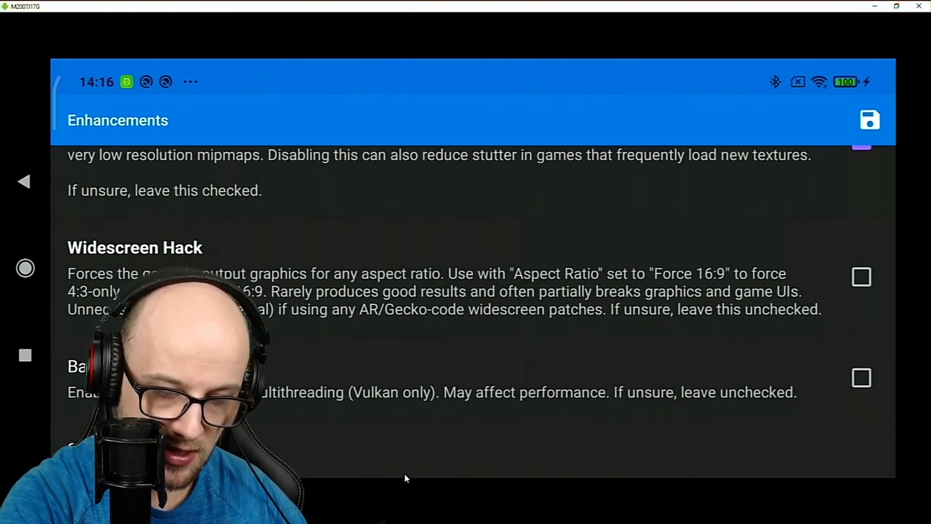
click(862, 277)
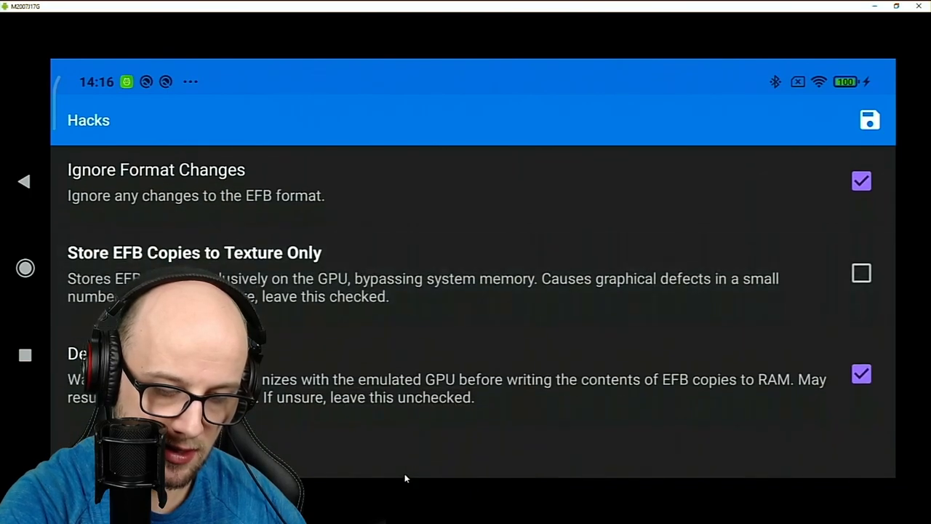
Step: Scroll through the Hacks page showing Ignore Format Changes and GPU Texture Decoding on
scroll(down, 3)
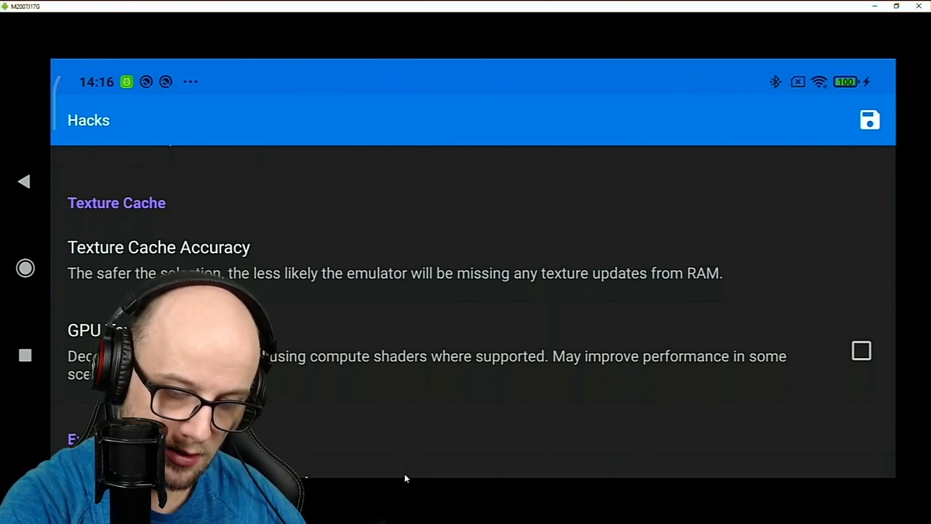
scroll(down, 3)
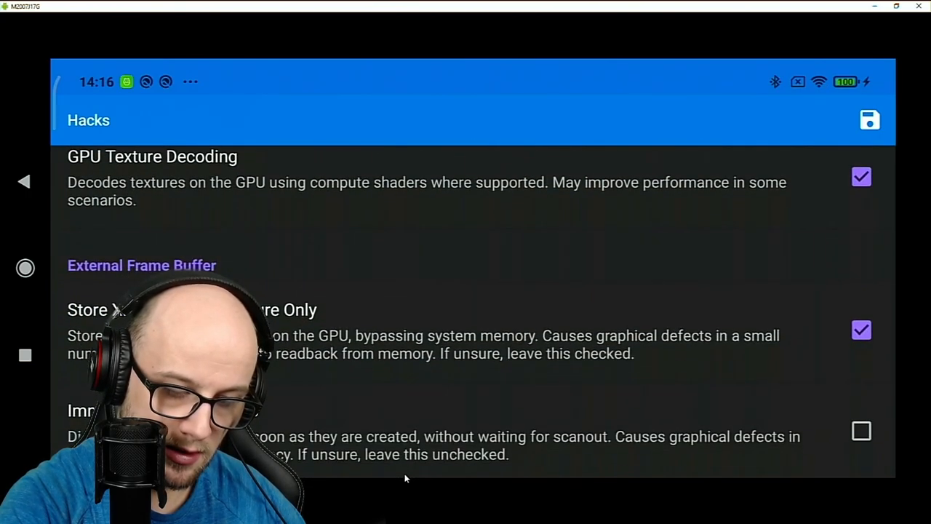
scroll(down, 3)
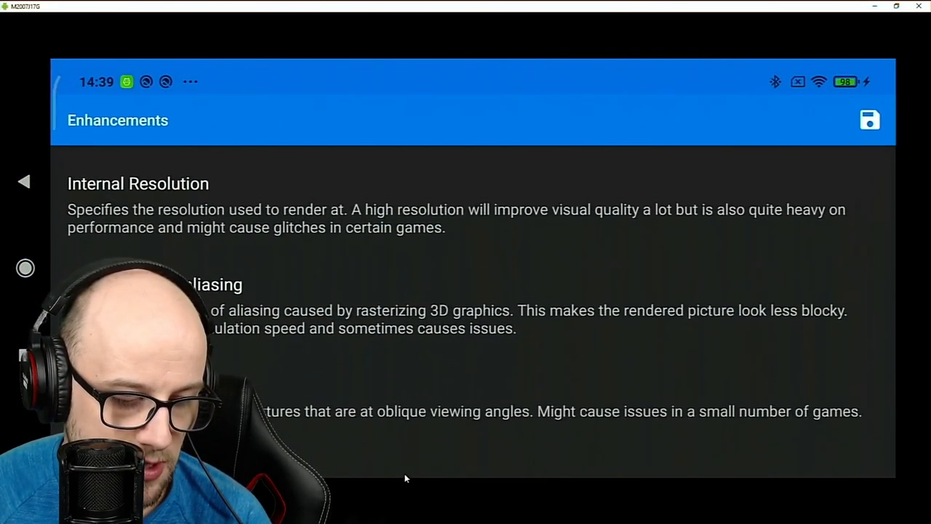
Step: Return from Enhancements to the main Graphics Settings list with OpenGL backend
click(138, 184)
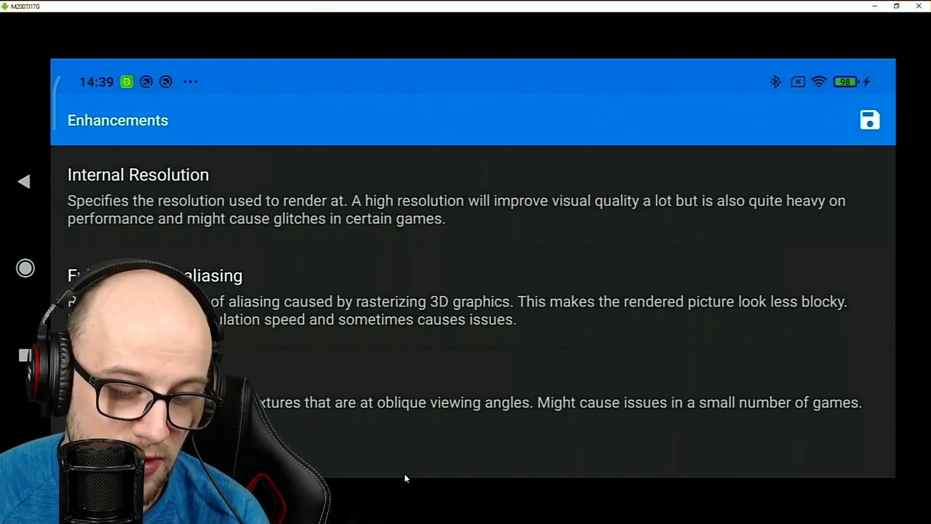
click(870, 120)
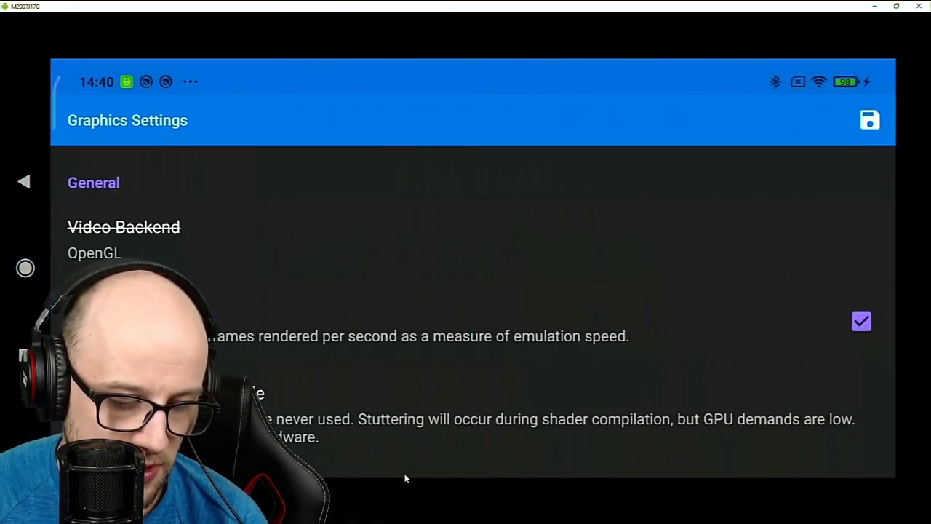
Step: Set the game's Aspect Ratio back to Auto in Graphics Settings
scroll(down, 3)
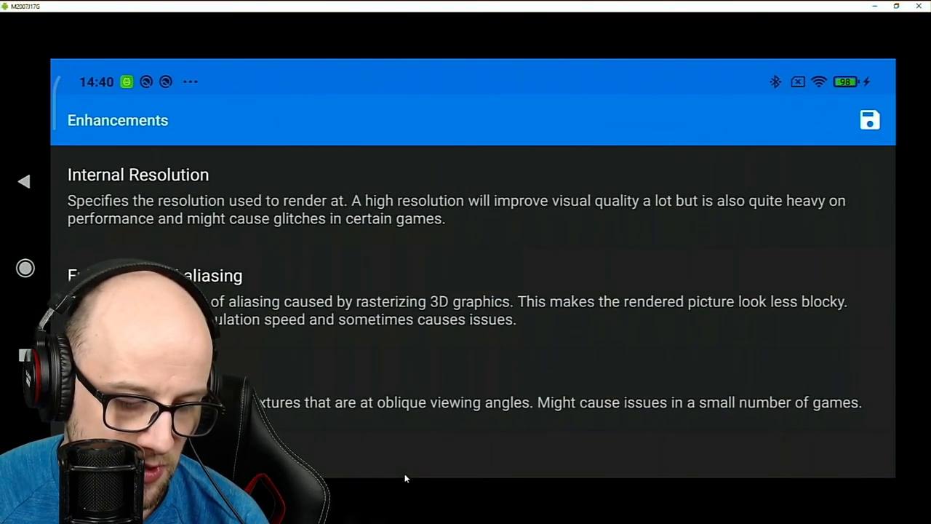
click(137, 175)
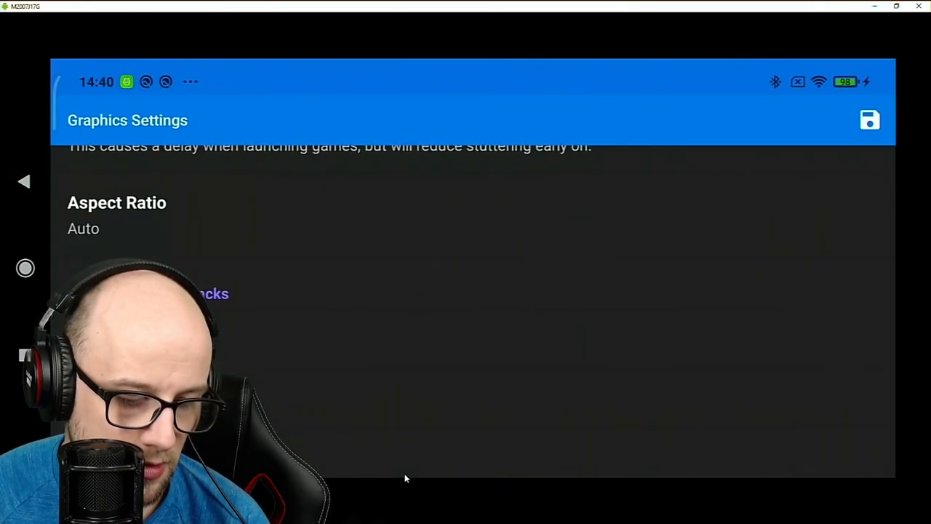
click(871, 119)
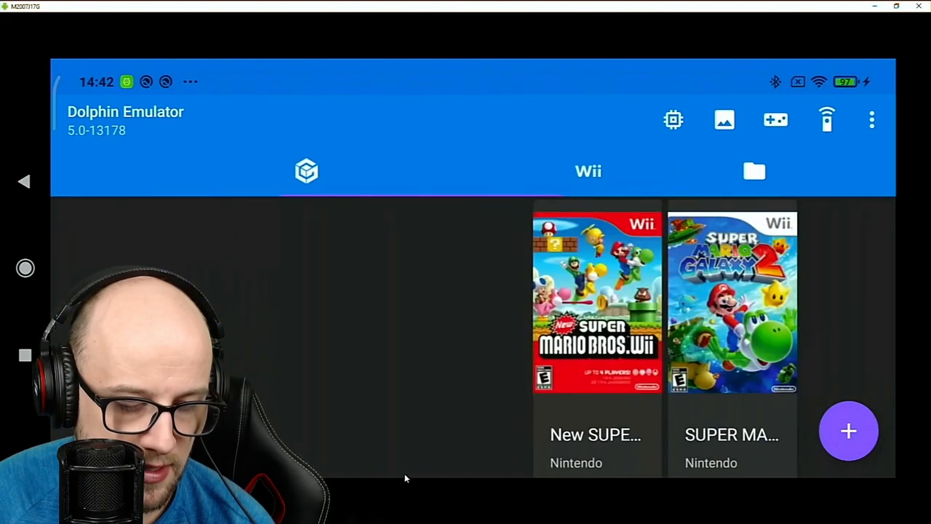
Step: Start New Super Mario Bros. Wii from the Wii library
click(596, 301)
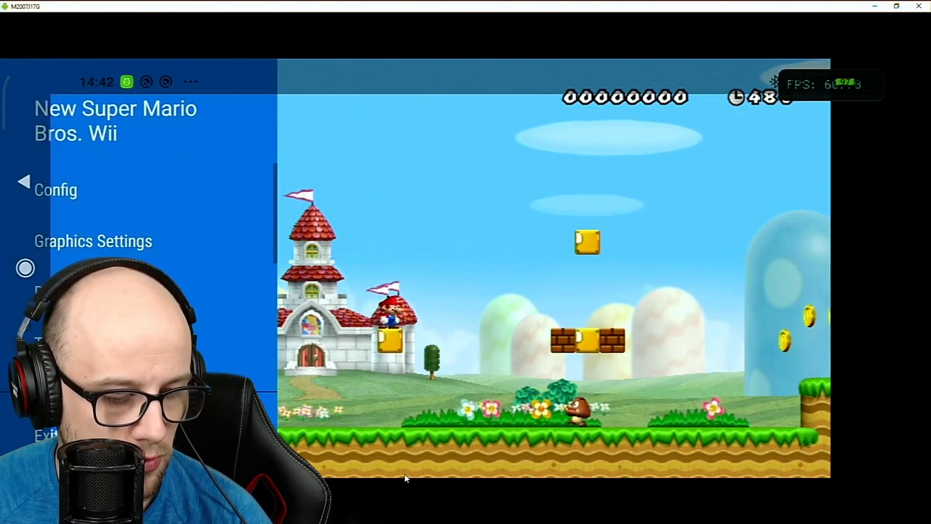
Step: Review the game's main graphics settings list, keeping Vulkan as the video backend
click(94, 241)
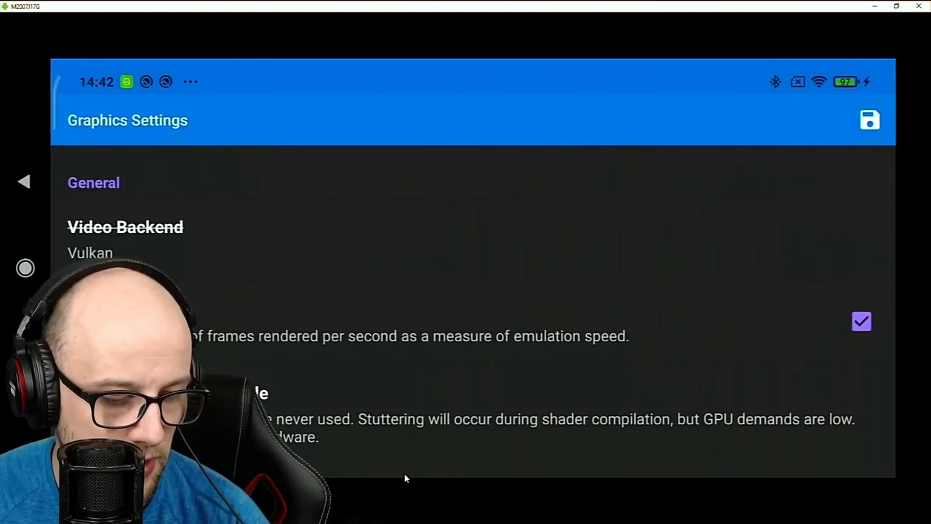
scroll(down, 3)
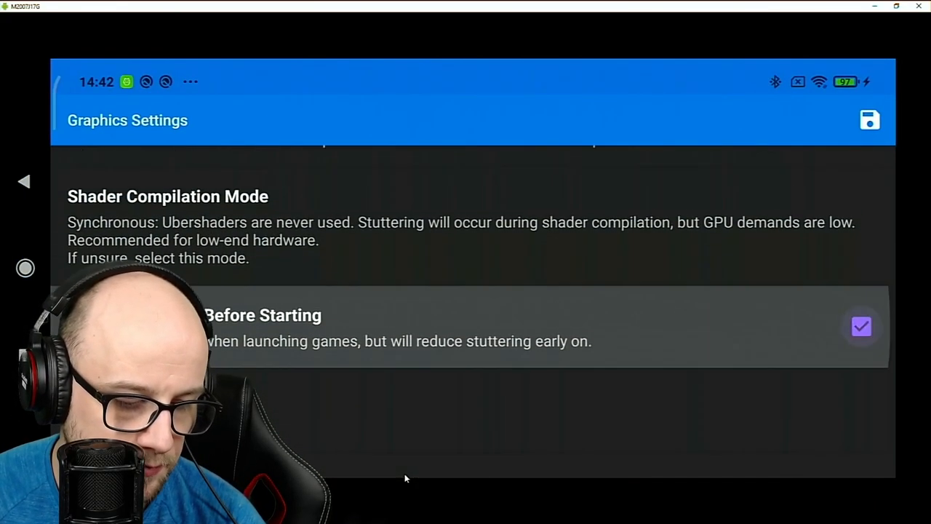
scroll(up, 3)
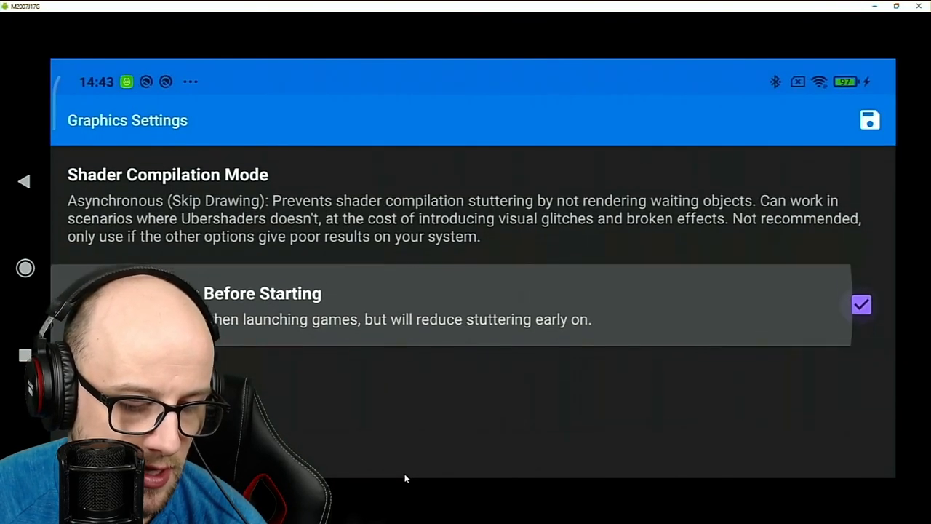
scroll(down, 3)
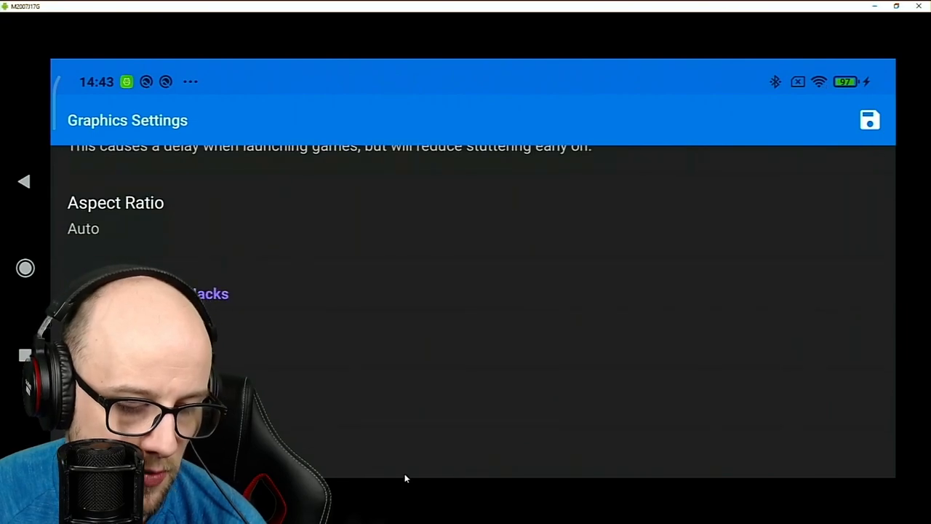
Step: Look through the Enhancements options, then return to the main graphics settings page
click(140, 174)
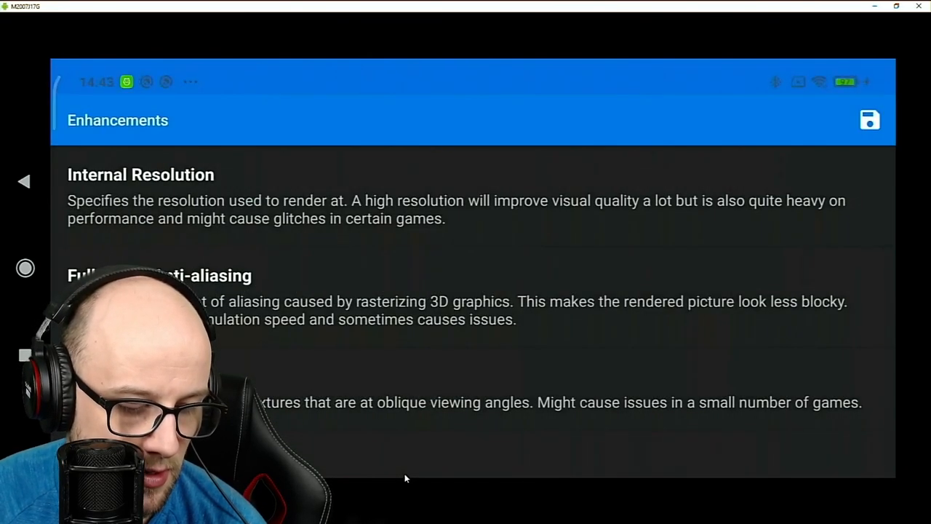
click(160, 275)
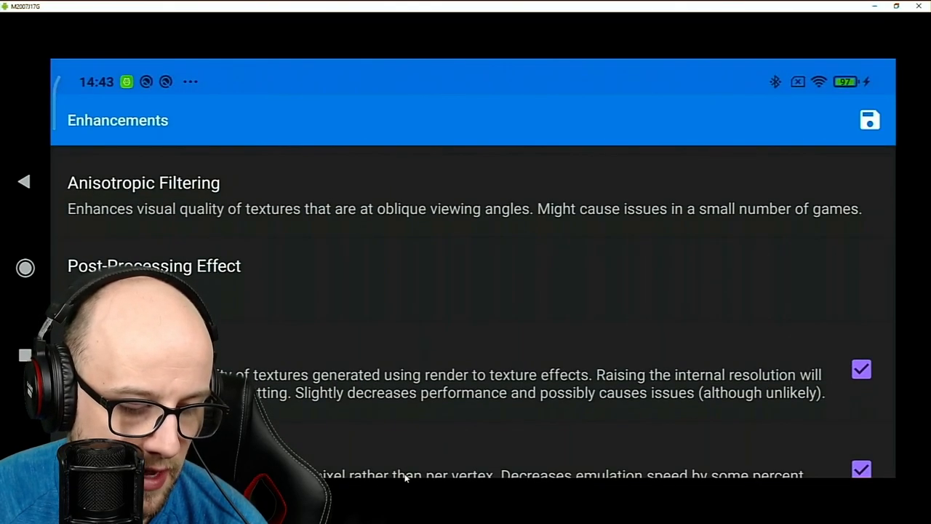
scroll(down, 3)
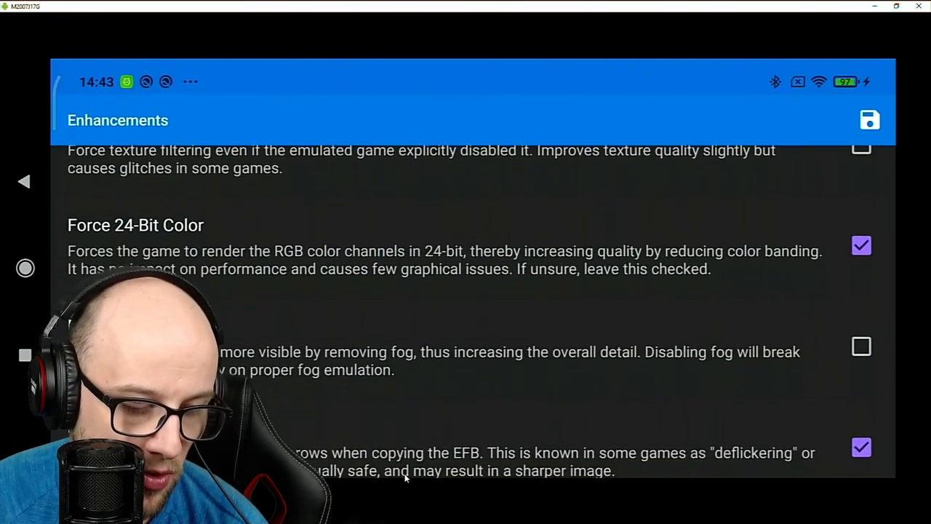
scroll(down, 3)
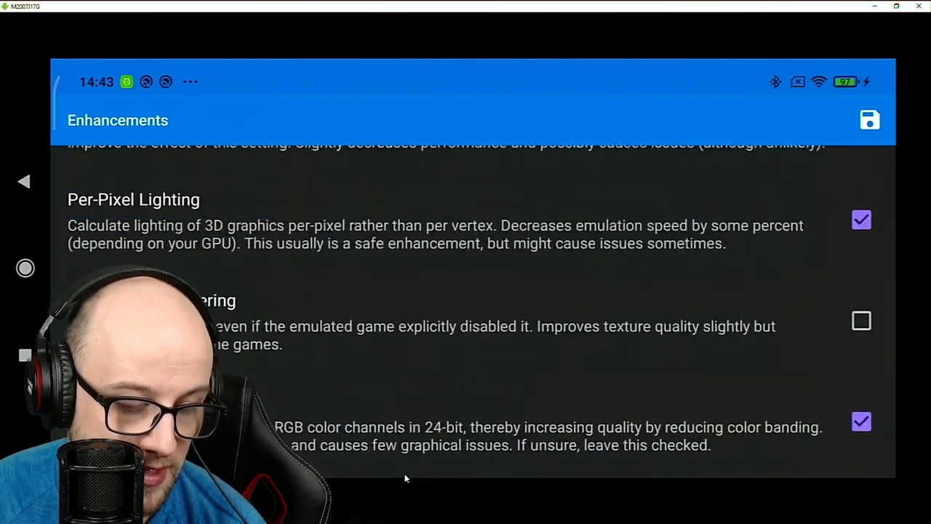
click(140, 175)
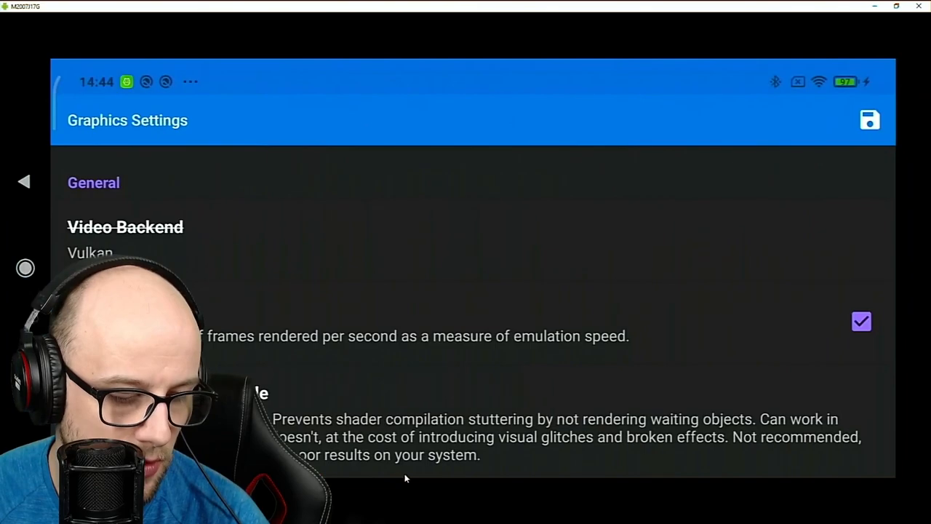
Step: Check Internal Resolution and Anti-aliasing, then back out to the running game's side menu
scroll(down, 3)
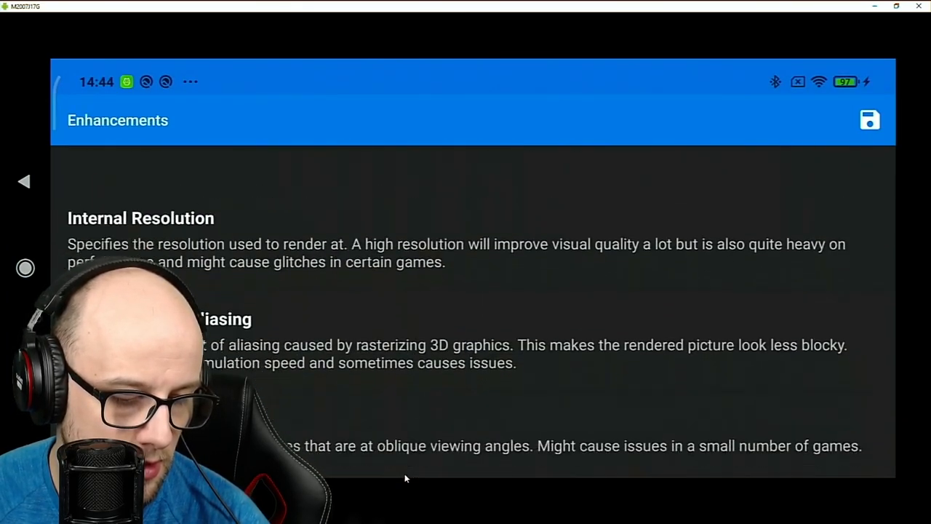
scroll(up, 3)
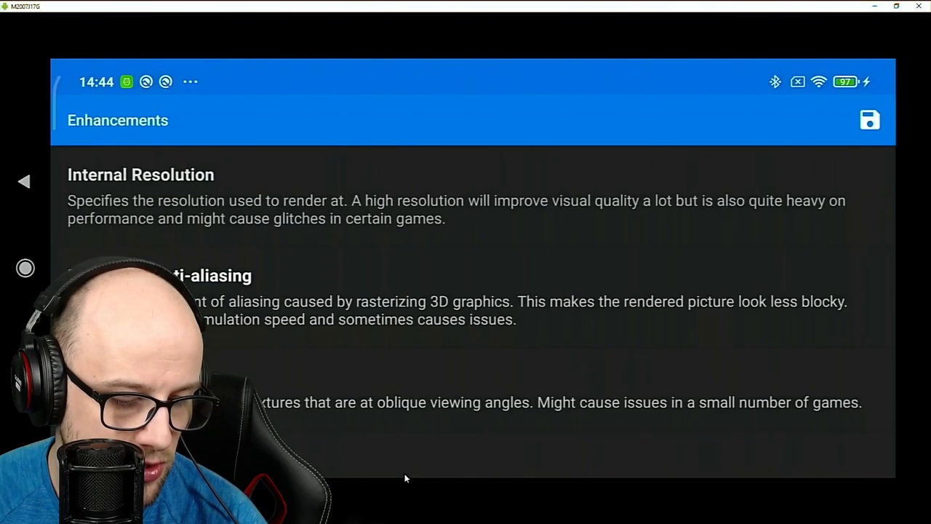
click(24, 180)
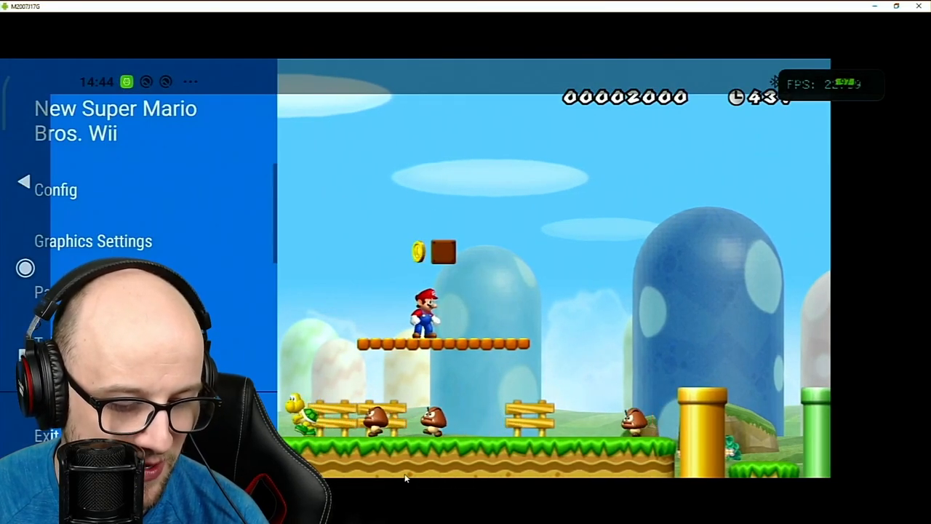
Step: Turn off Per-Pixel Lighting in the game's Enhancements and continue down to the Hacks options
click(93, 241)
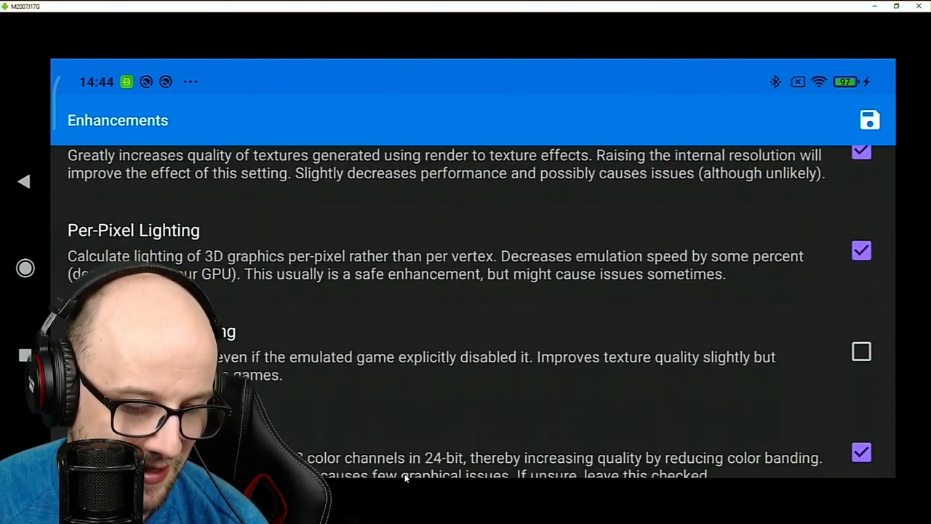
click(861, 250)
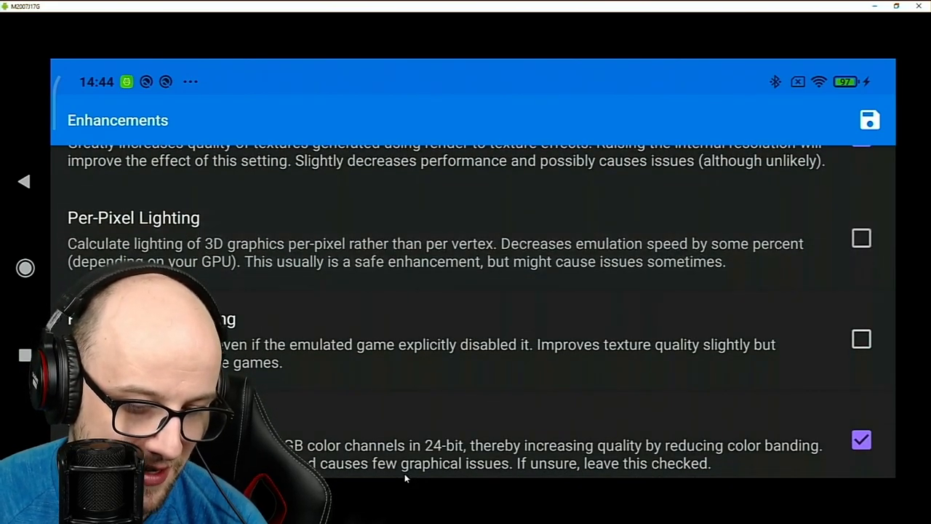
scroll(down, 3)
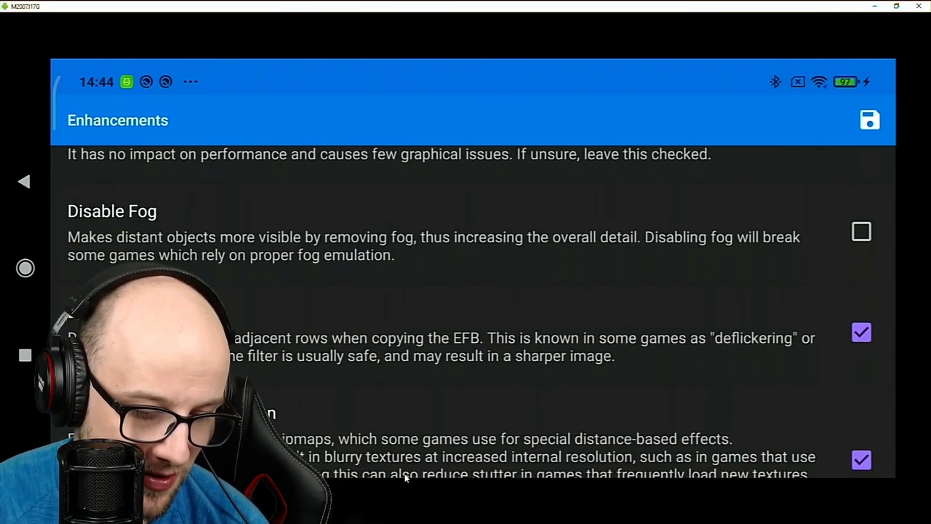
scroll(down, 3)
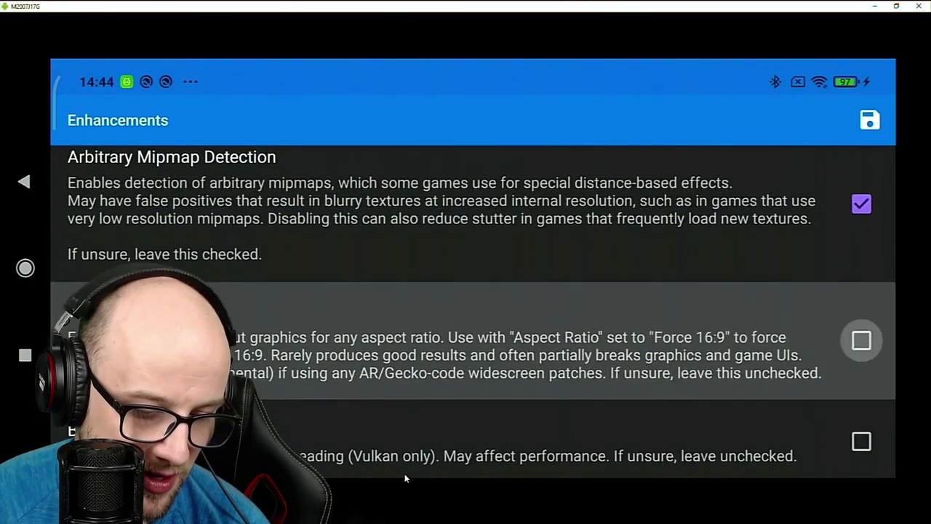
scroll(down, 3)
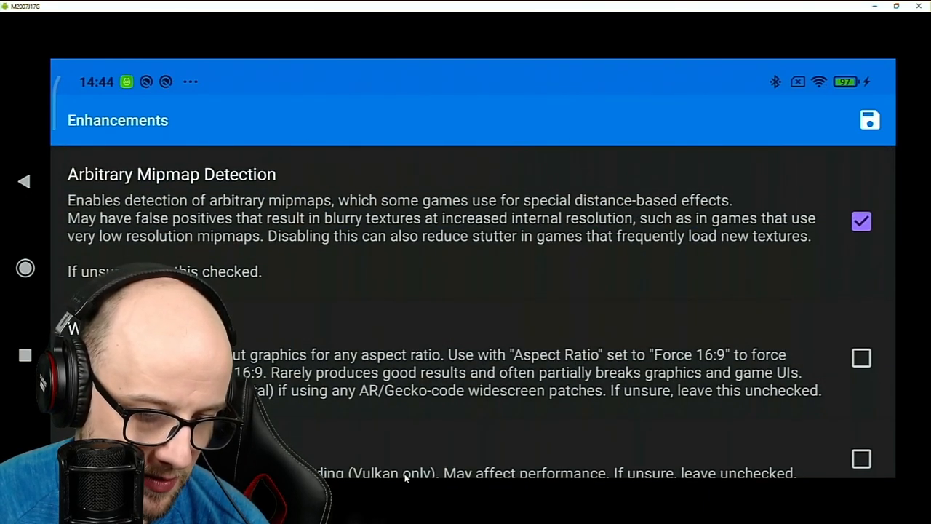
scroll(down, 3)
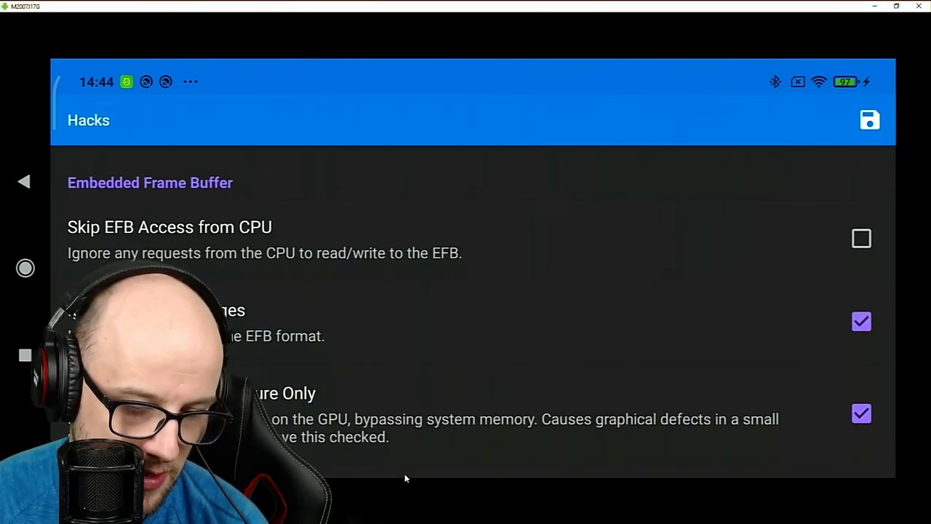
Step: Enable Skip EFB Access from CPU in Hacks and review the remaining hack options
click(861, 239)
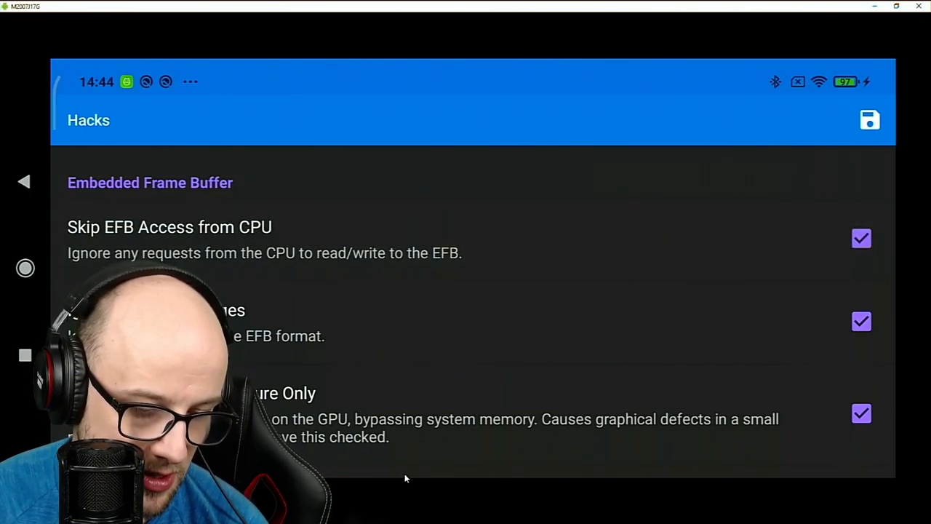
scroll(down, 3)
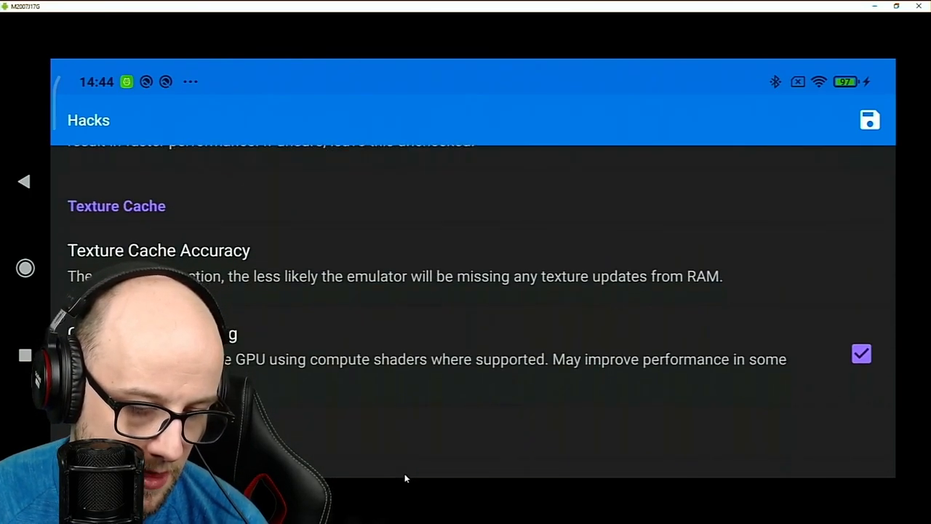
scroll(up, 3)
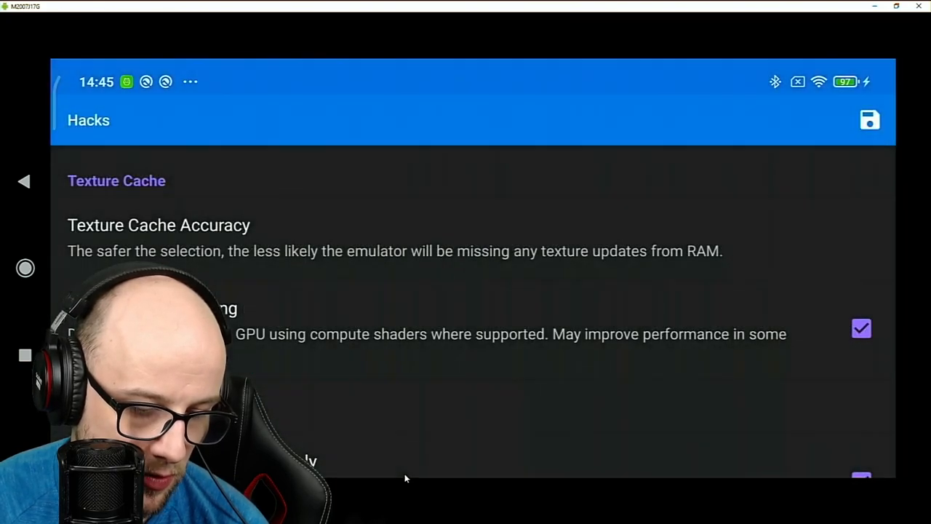
scroll(down, 3)
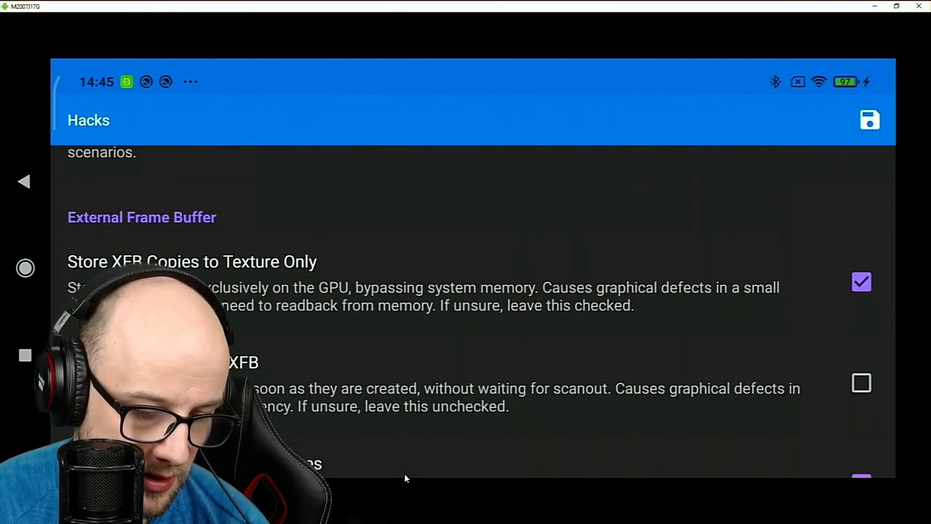
scroll(down, 3)
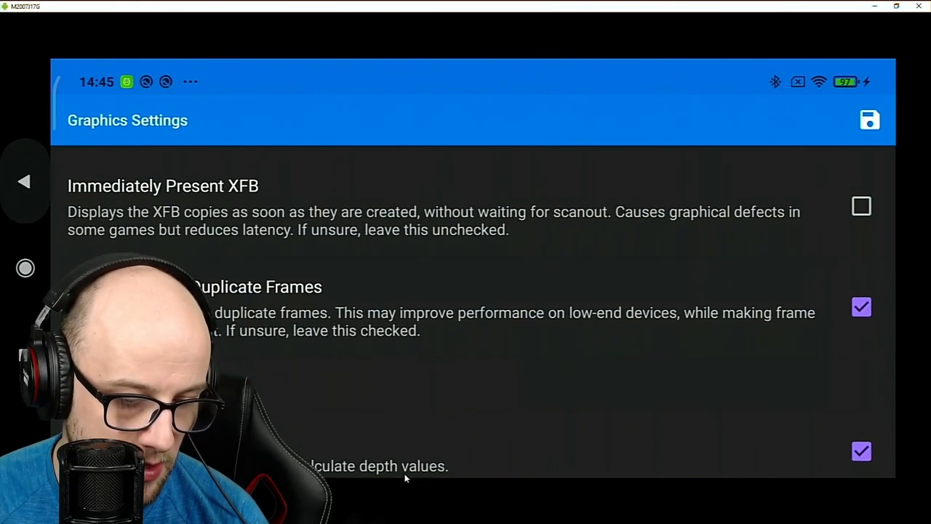
scroll(down, 3)
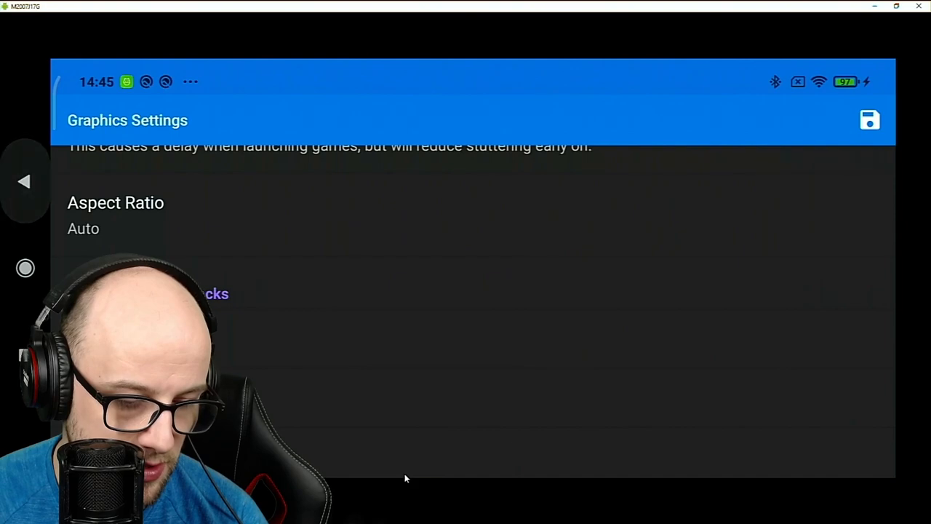
Step: Test the change in the running game, then reopen its Graphics Settings page
click(871, 119)
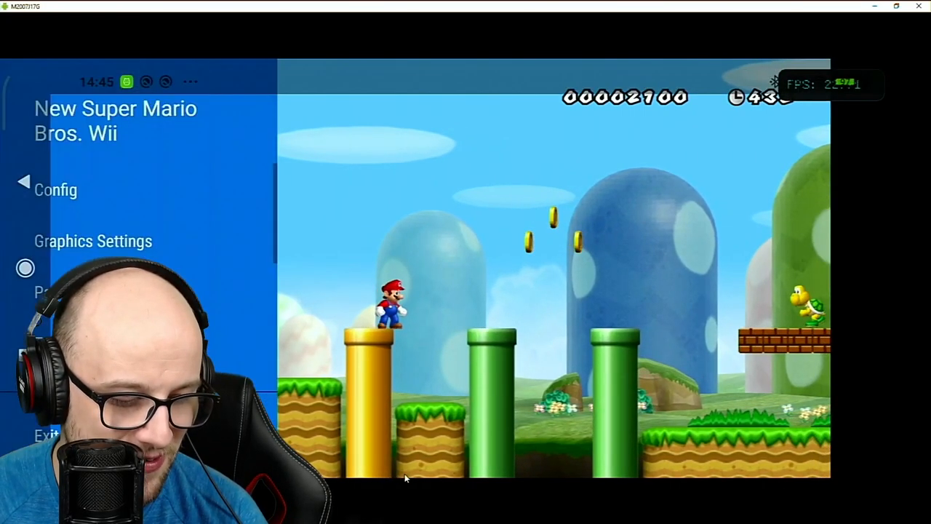
click(93, 242)
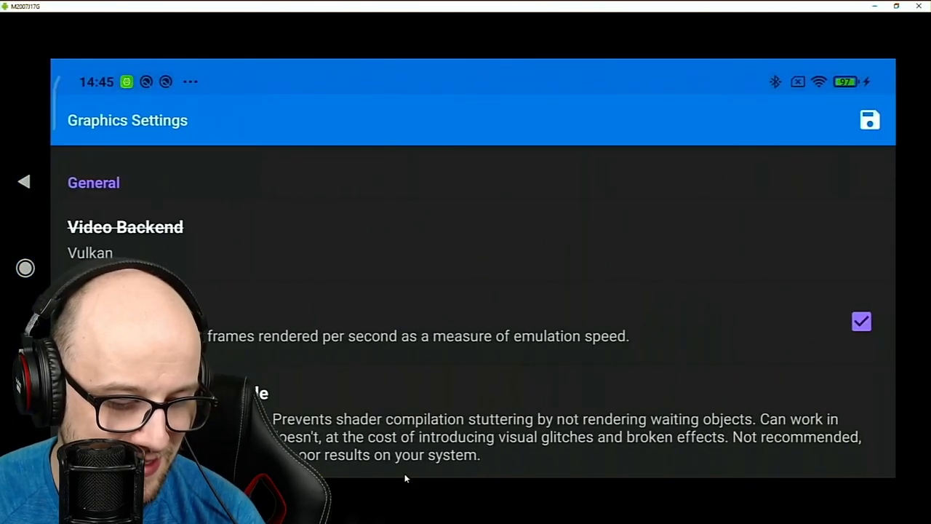
scroll(down, 3)
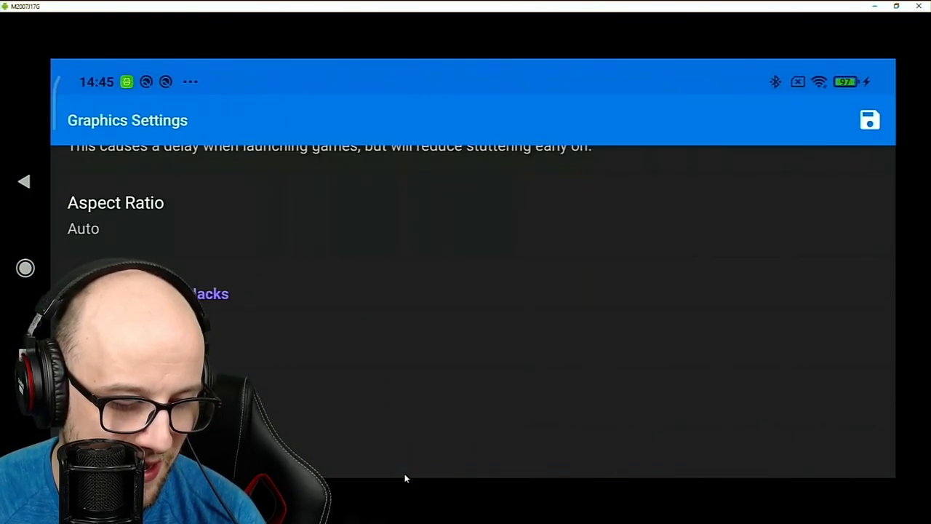